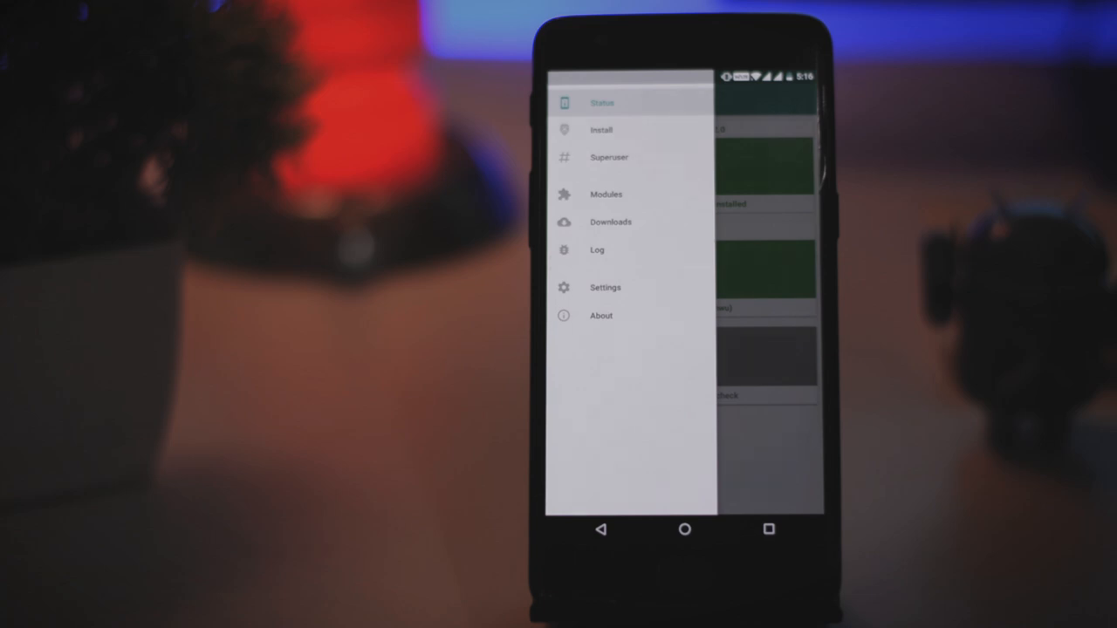
Step: Show Magisk Manager's section menu listing Status, Install, Superuser, Modules, Downloads, Log, Settings and About
{"action": "left_click", "coordinate": [602, 103]}
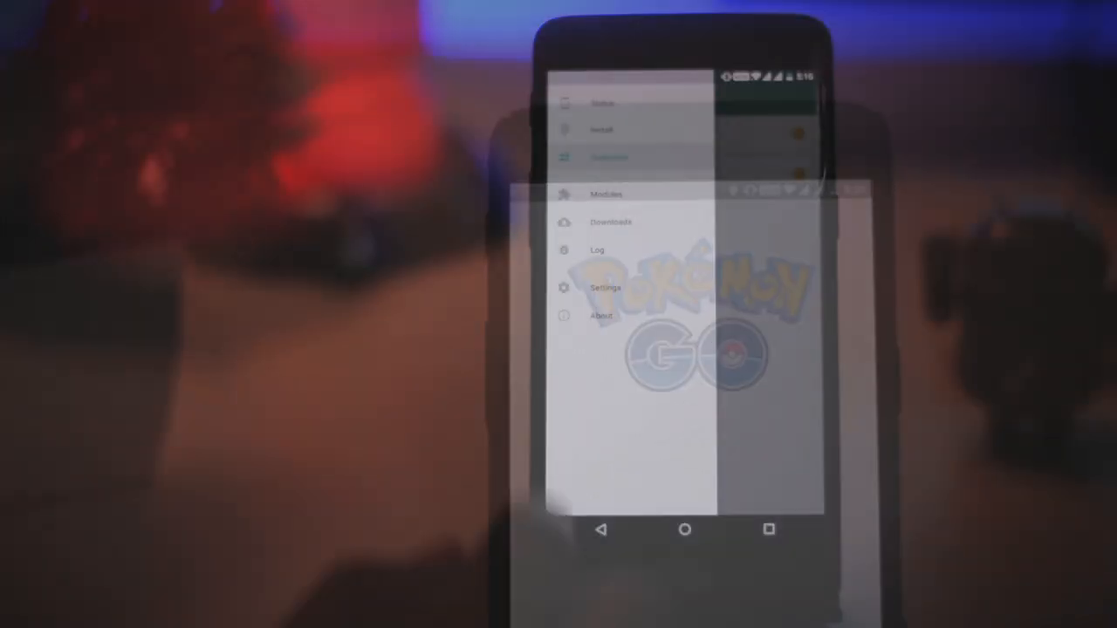
{"action": "left_click", "coordinate": [606, 194]}
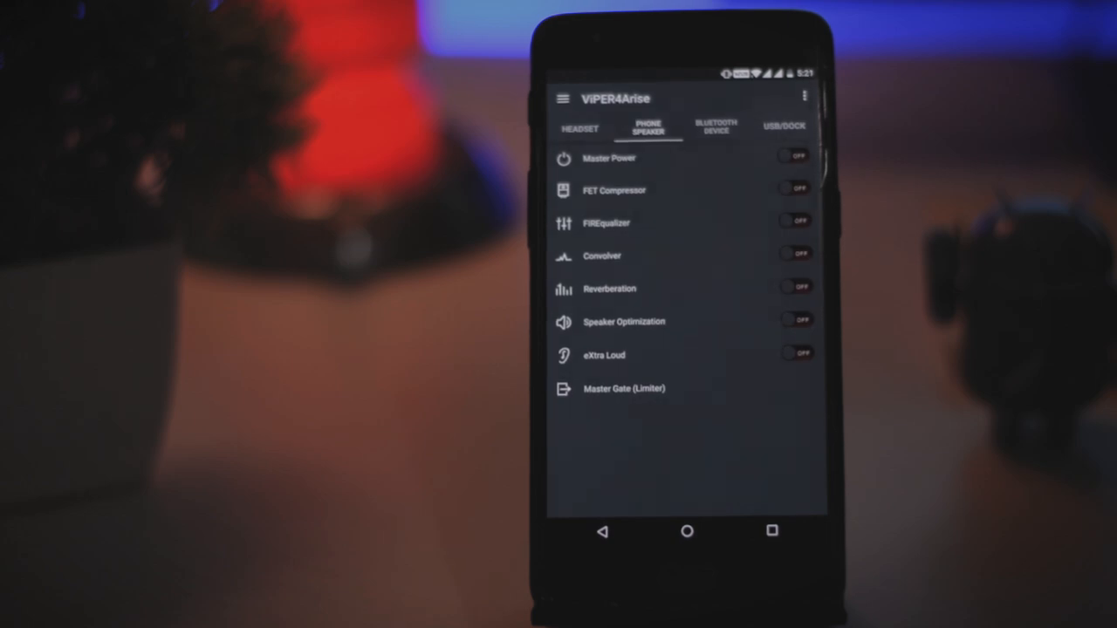
Step: Show the Phone Speaker effects in ViPER4Arise with Master Power and FIREqualizer switched off
{"action": "left_click", "coordinate": [579, 129]}
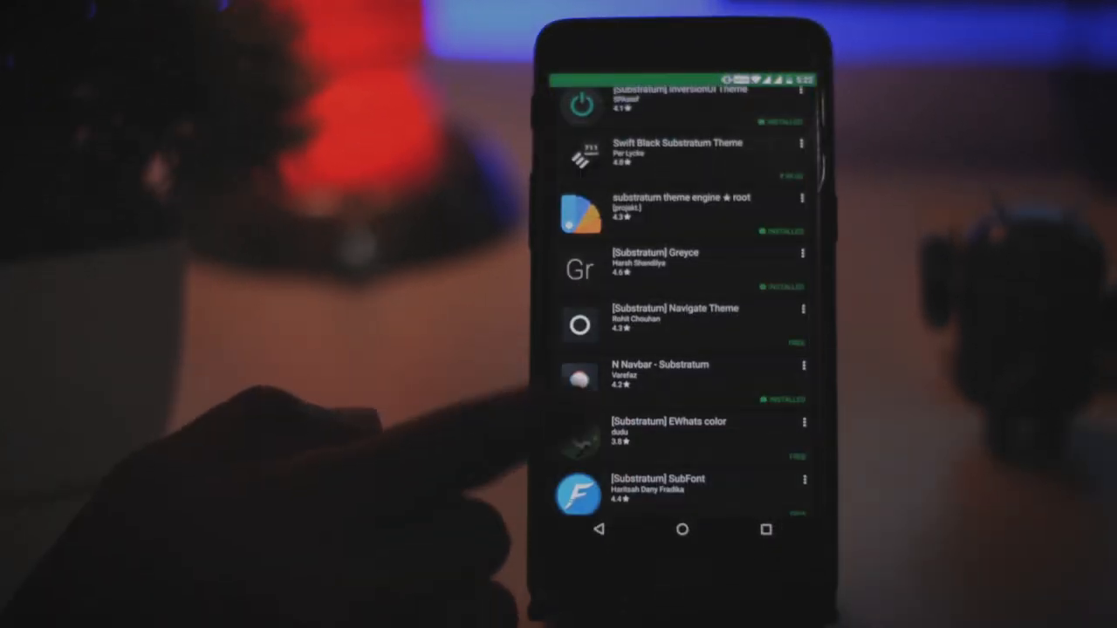
Step: Browse Play Store results for Substratum themes such as Swift Black and Greyce
{"action": "scroll", "scroll_direction": "down", "scroll_amount": 3}
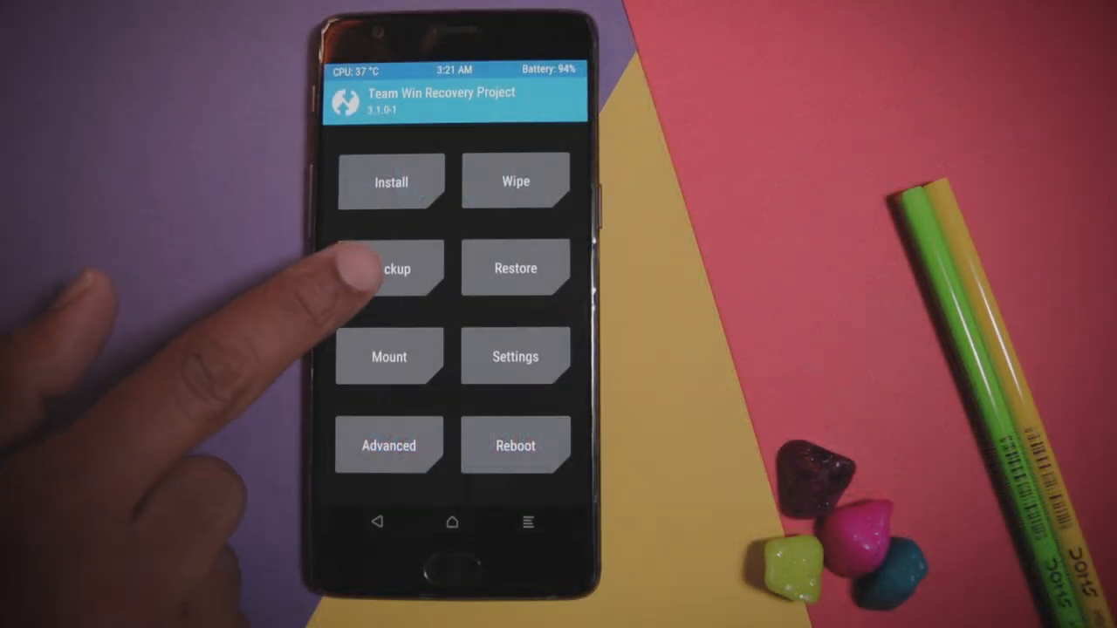
Step: Back up the Boot, System and Data partitions in TWRP
{"action": "left_click", "coordinate": [389, 269]}
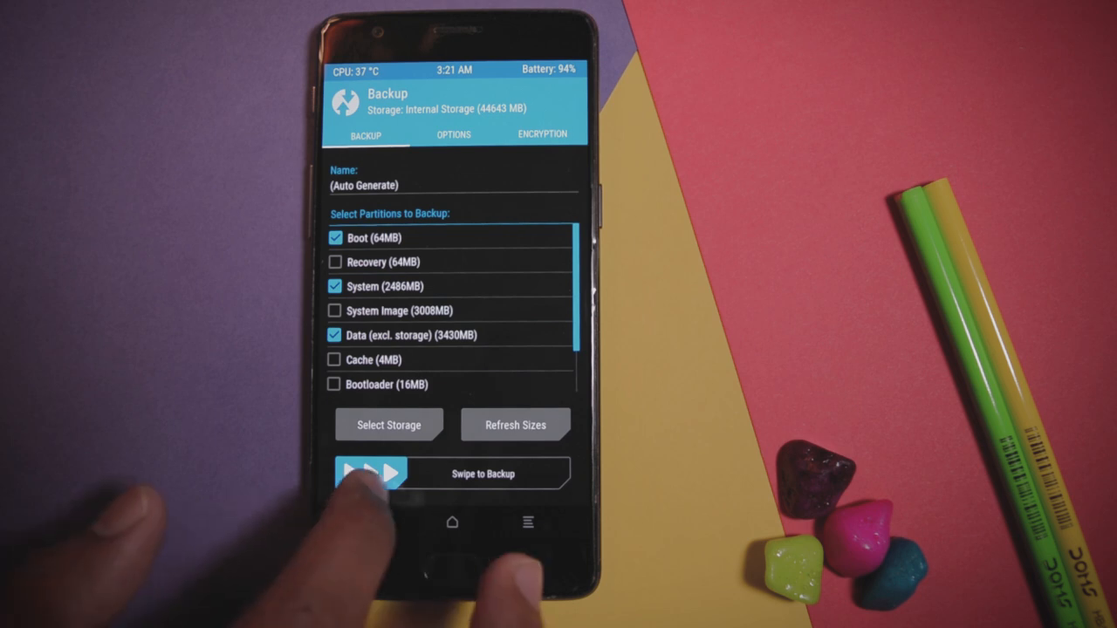
{"action": "left_click_drag", "start_coordinate": [349, 475], "coordinate": [541, 475]}
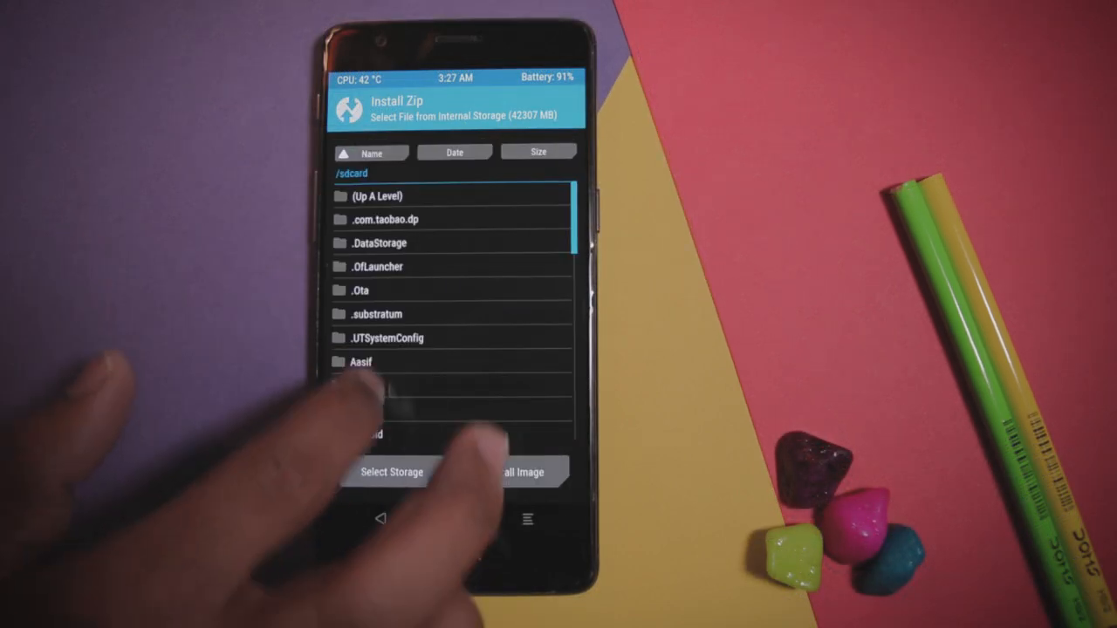
Step: Select the FreedomOS 2.7 zip from /sdcard/UCDownloads for installation
{"action": "scroll", "scroll_direction": "down", "scroll_amount": 3}
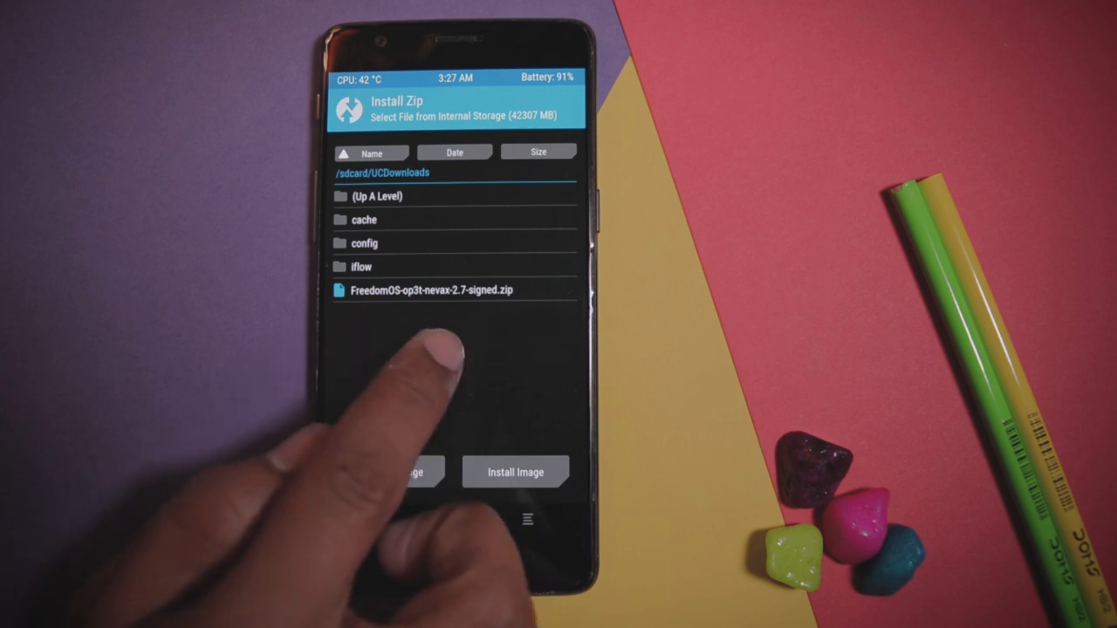
{"action": "left_click", "coordinate": [429, 290]}
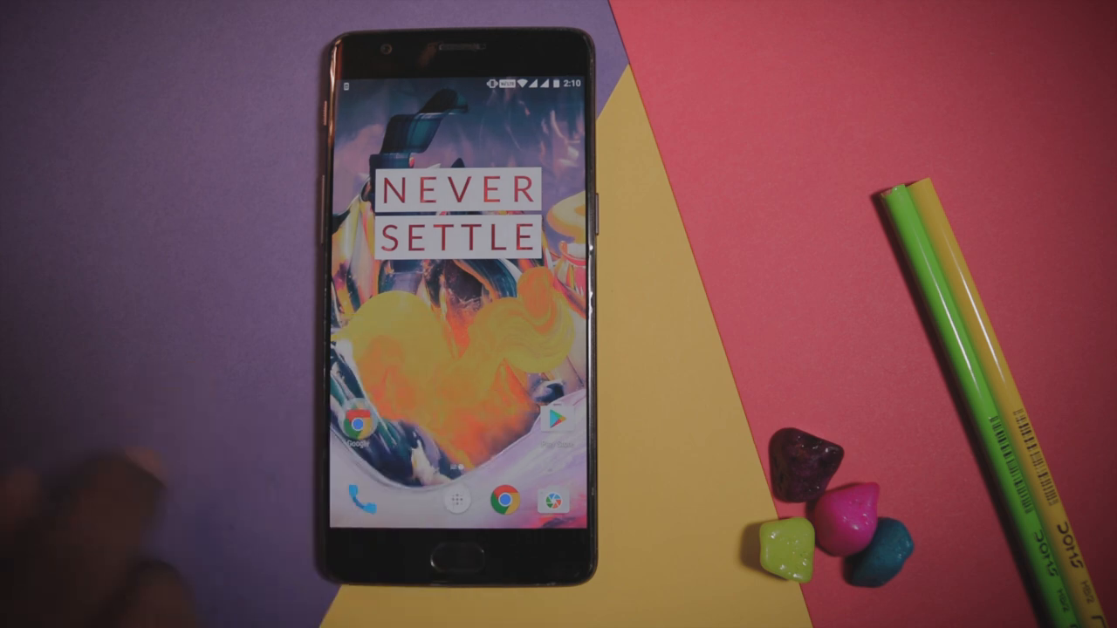
Step: Reach Settings from the app drawer and scroll to the System section with About phone
{"action": "left_click", "coordinate": [428, 501]}
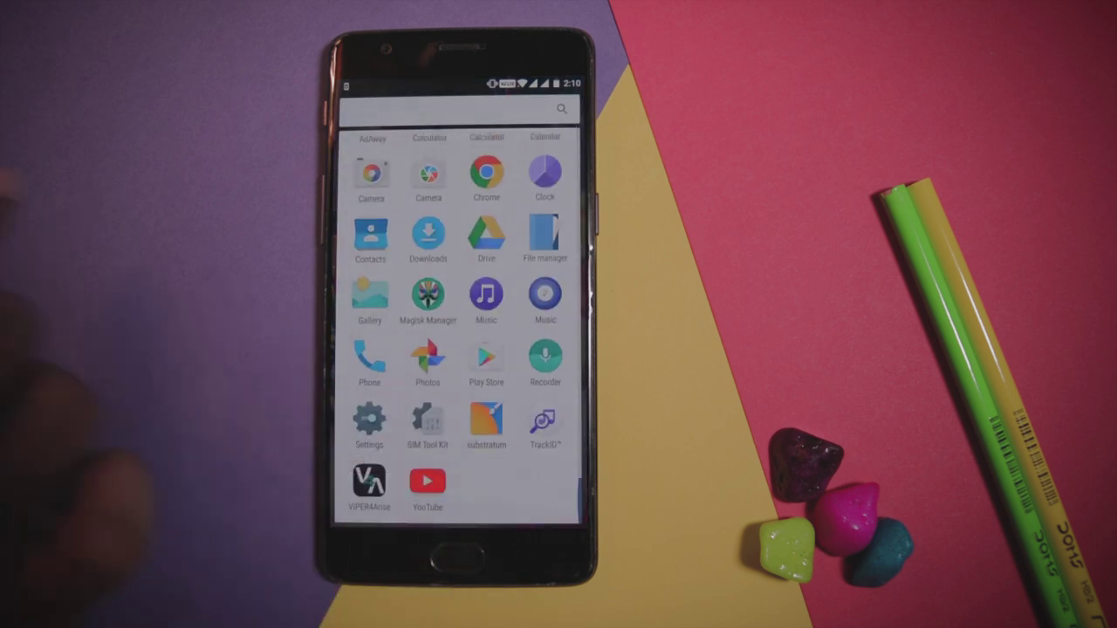
{"action": "scroll", "scroll_direction": "down", "scroll_amount": 3}
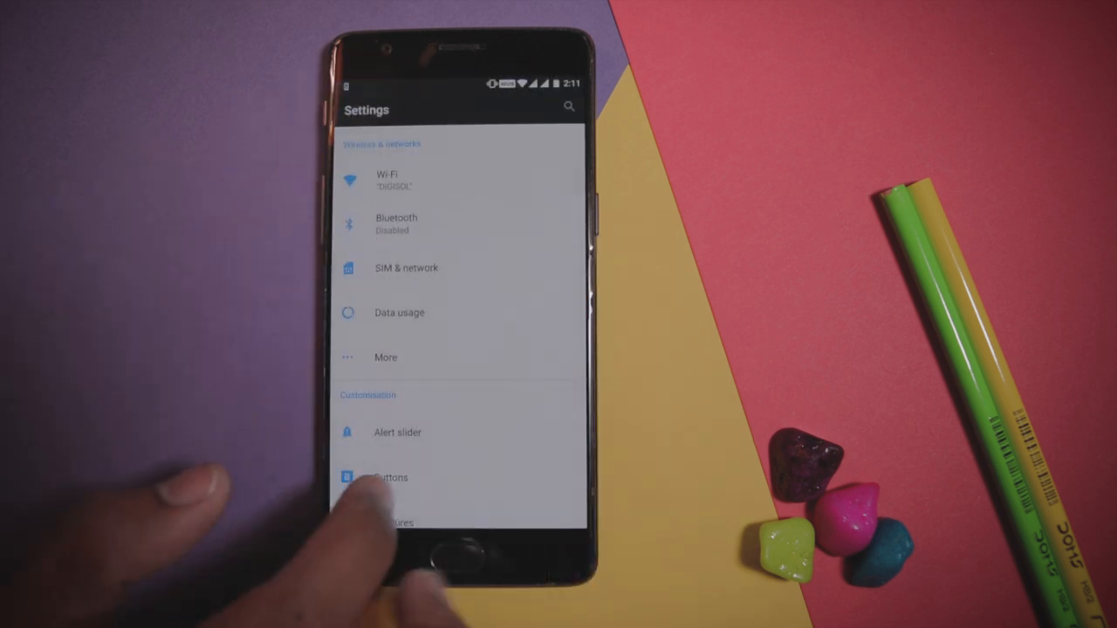
{"action": "scroll", "scroll_direction": "up", "scroll_amount": 3}
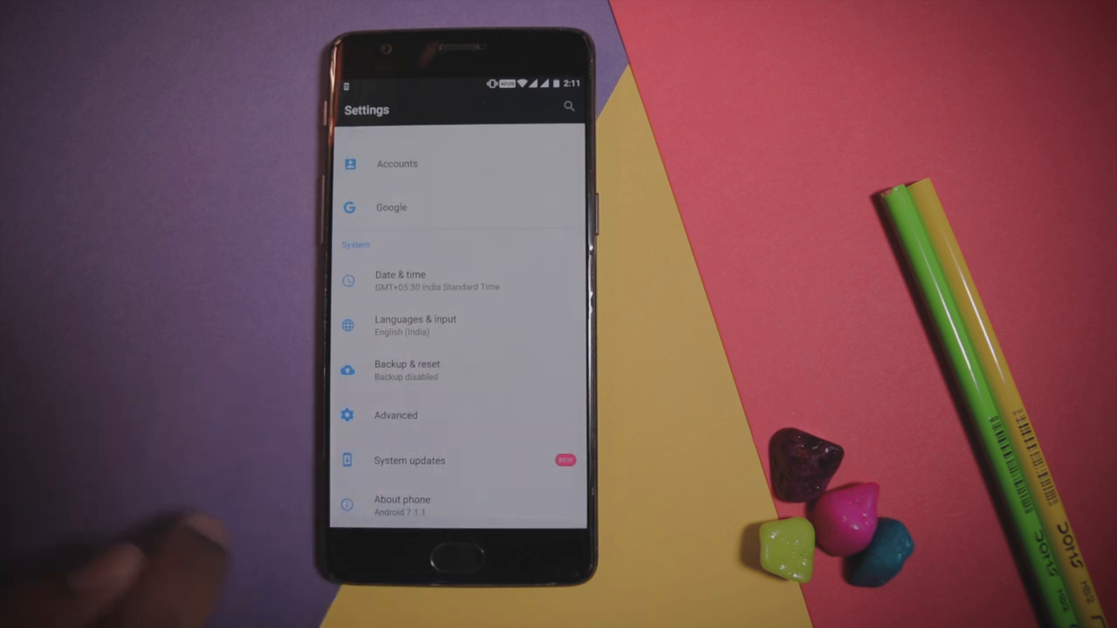